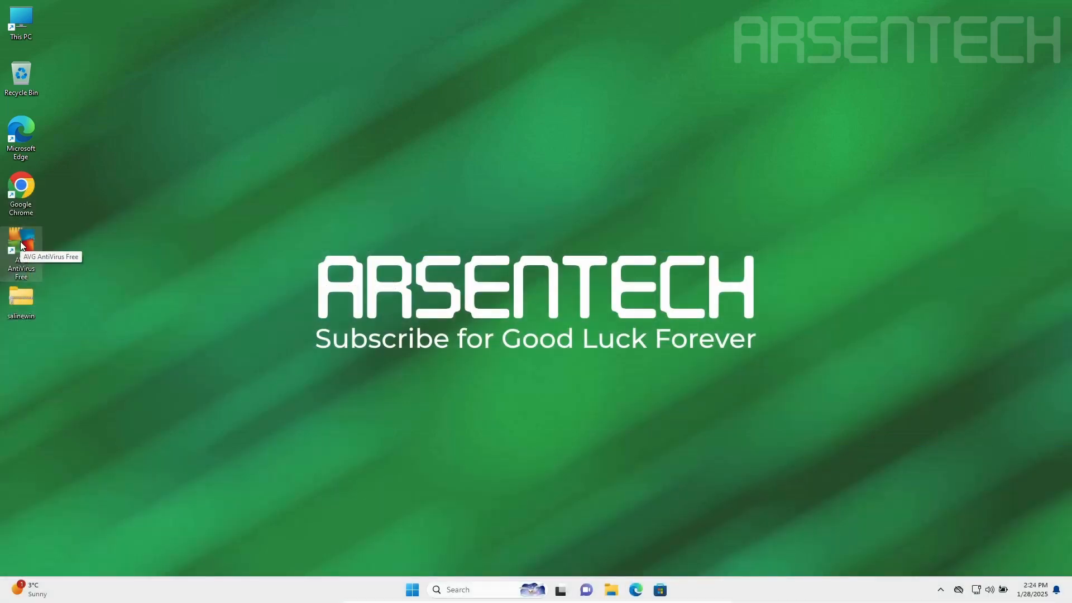
- Launch AVG AntiVirus Free from its desktop shortcut and return to the home dashboard
double_click(20, 242)
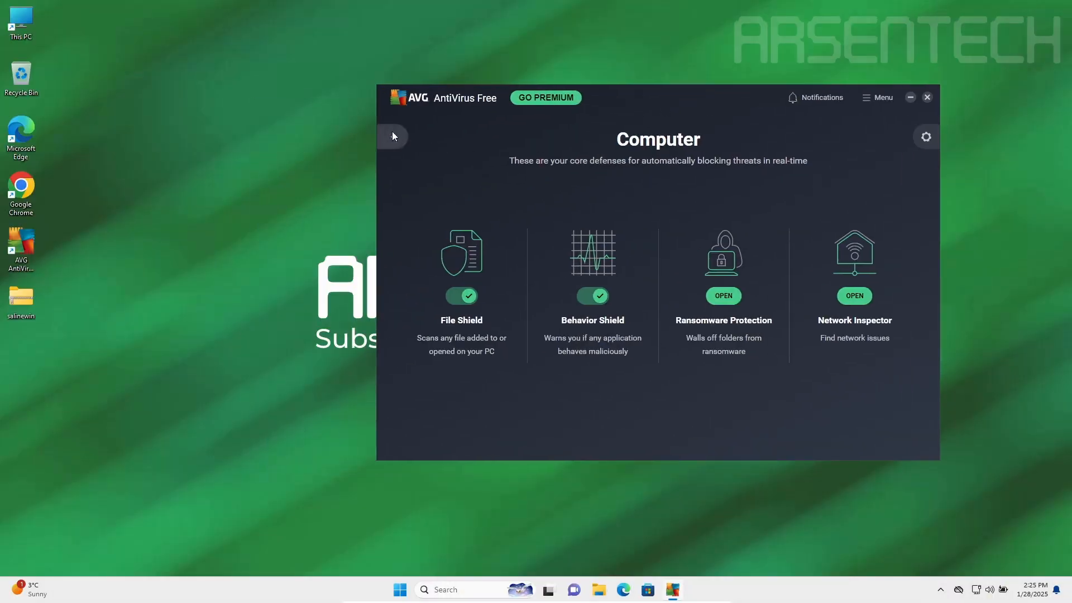
click(393, 136)
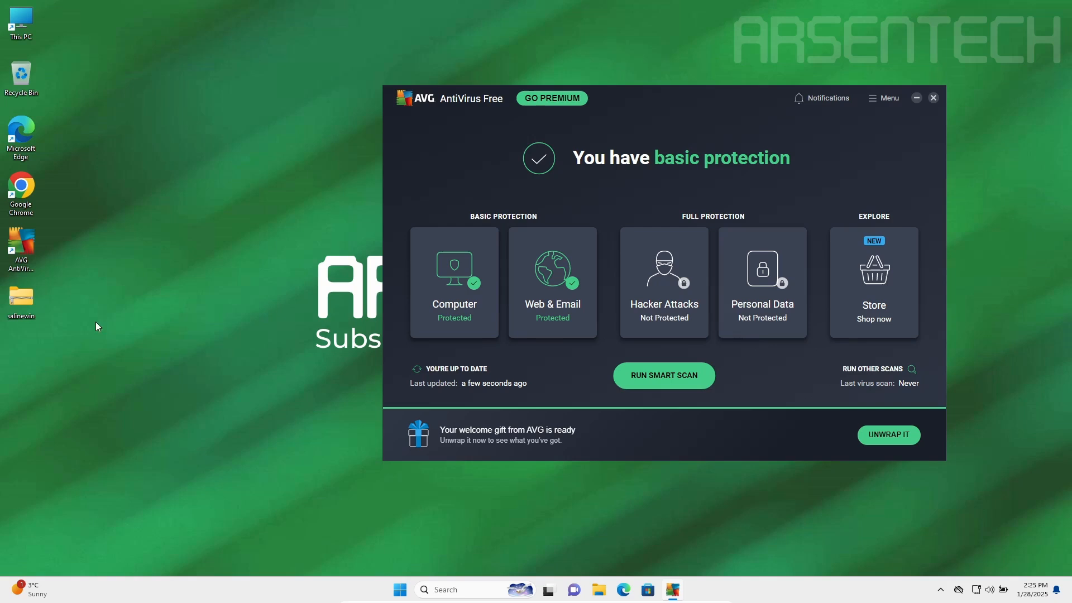
mouse_move(540, 163)
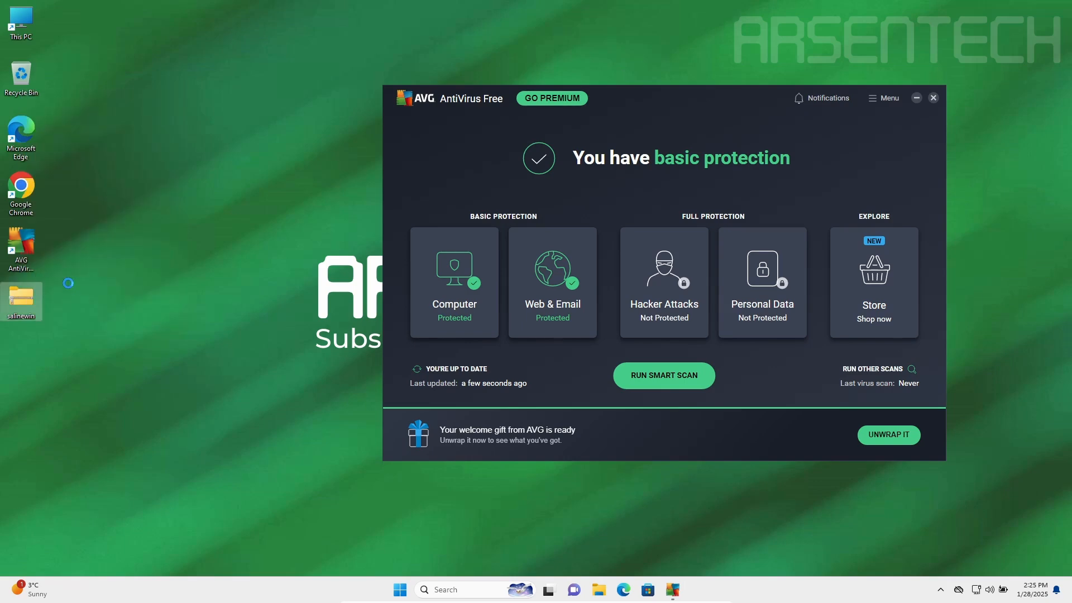
- Open the context menu for the salinewin archive on the desktop
right_click(21, 298)
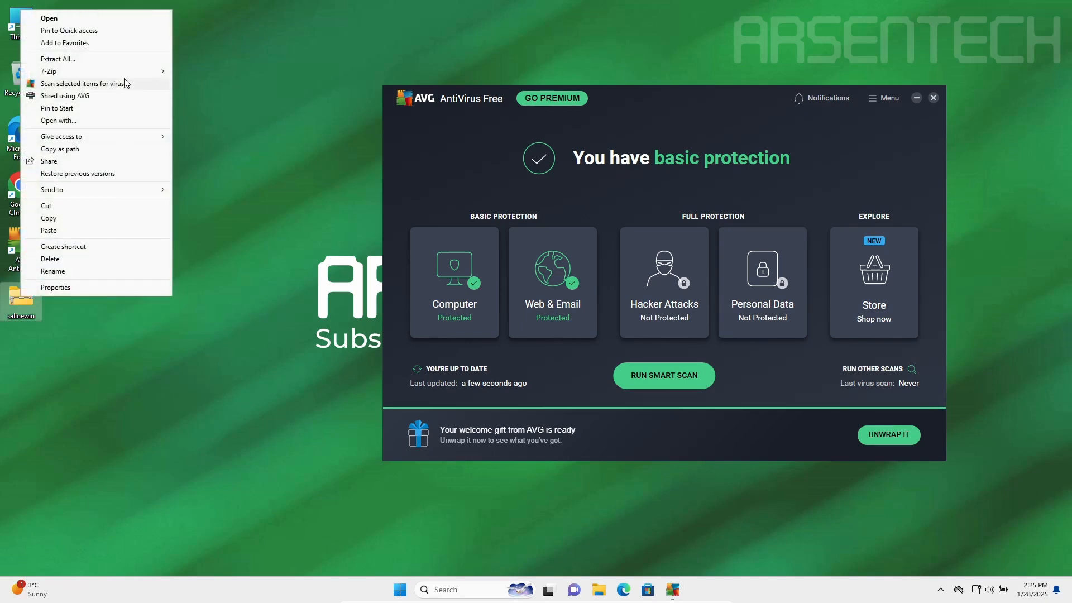
mouse_move(47, 72)
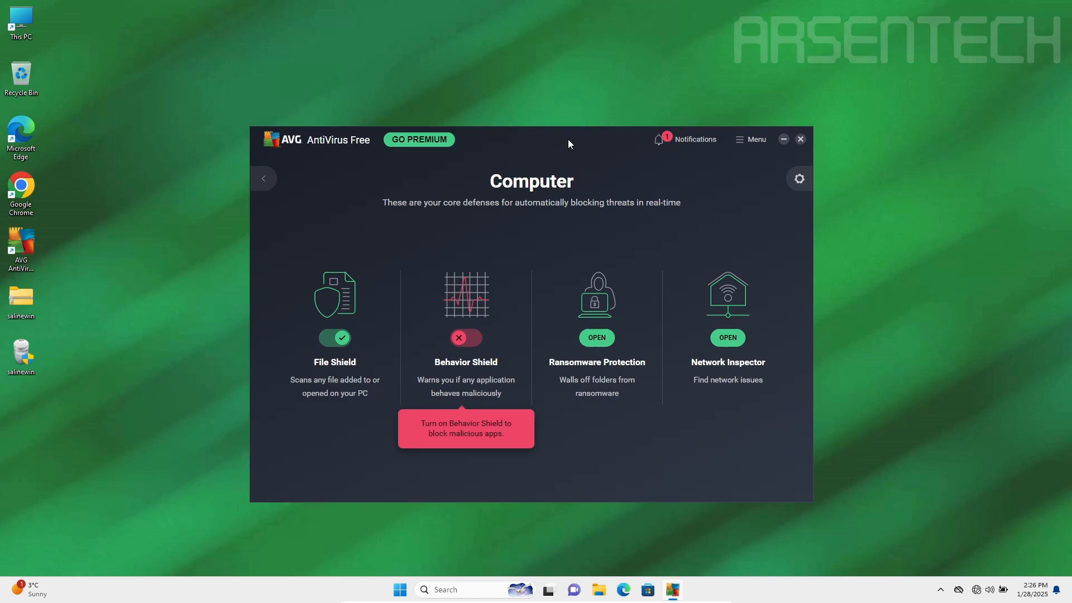
mouse_move(20, 353)
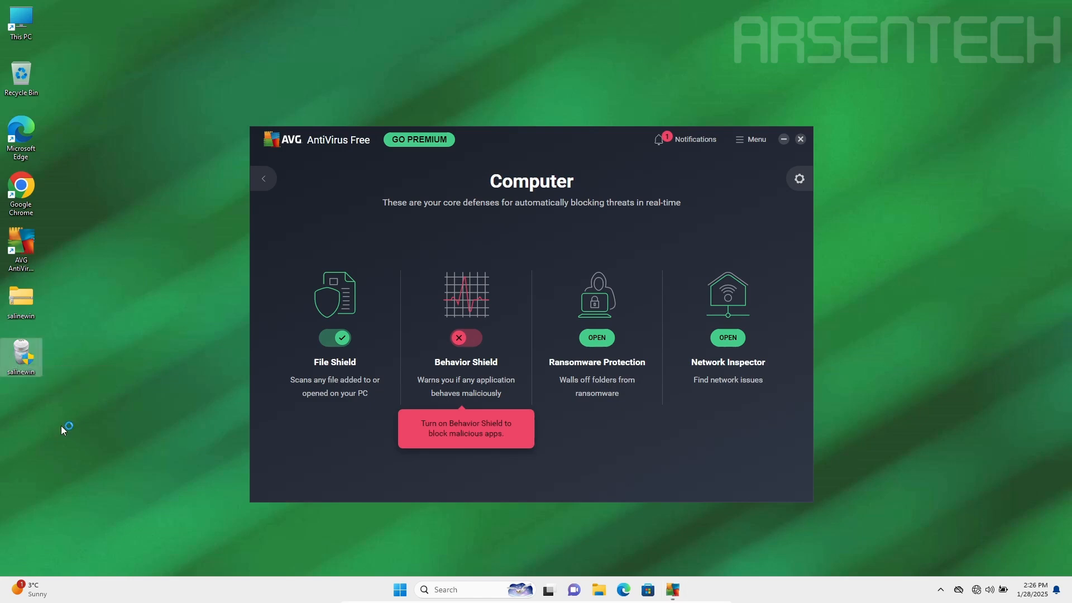
- Run salinewin.exe, dismiss the Windows access error, and close the Threat secured alert
double_click(21, 352)
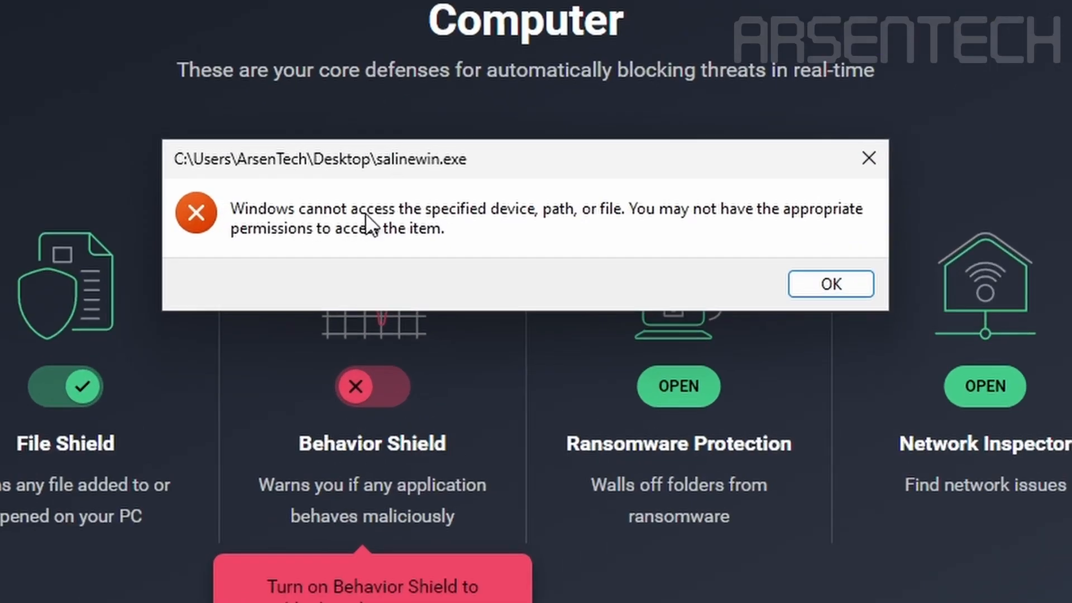
click(830, 284)
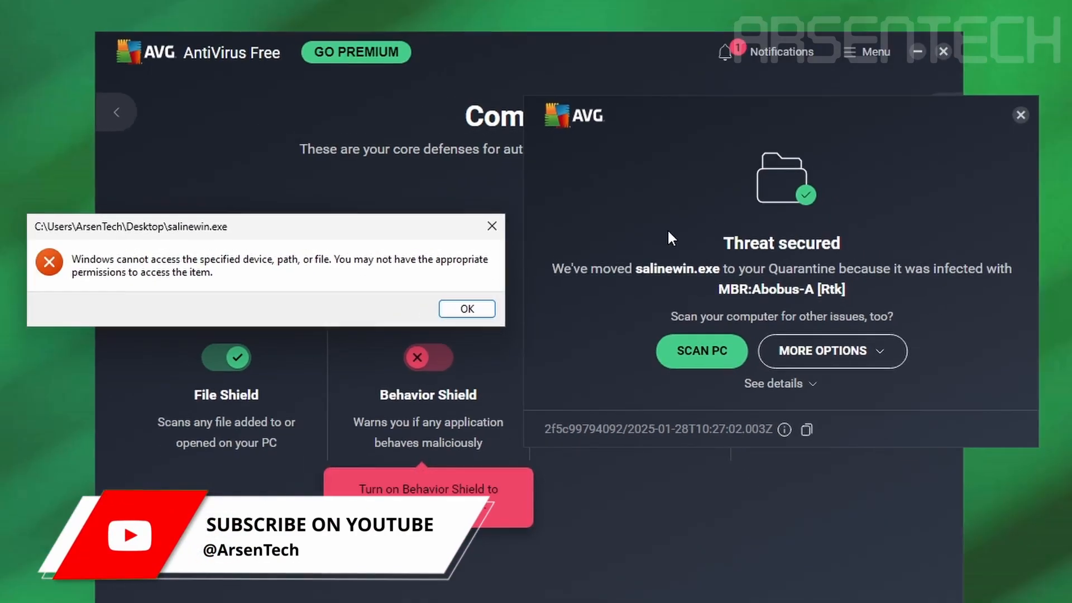
mouse_move(484, 38)
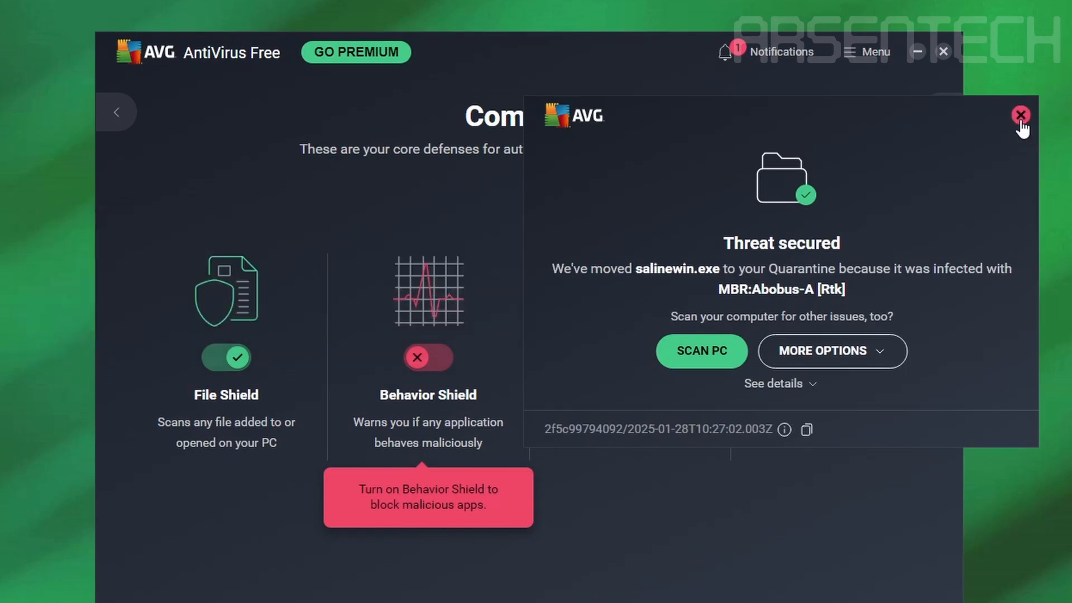
click(1020, 115)
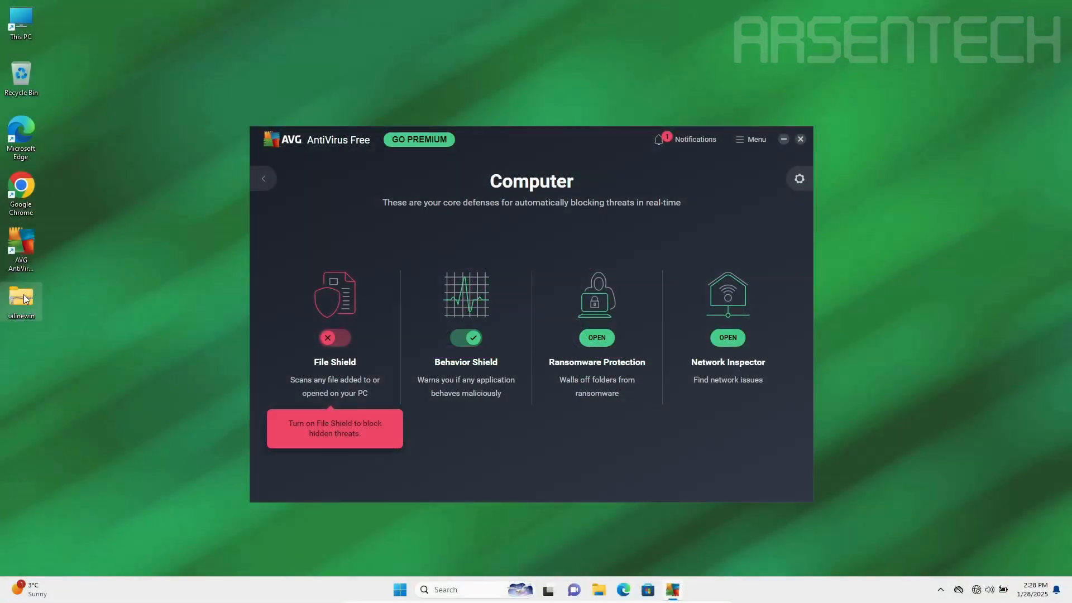
- Extract the salinewin archive again and run salinewin.exe, approving UAC and Run Malware
right_click(22, 299)
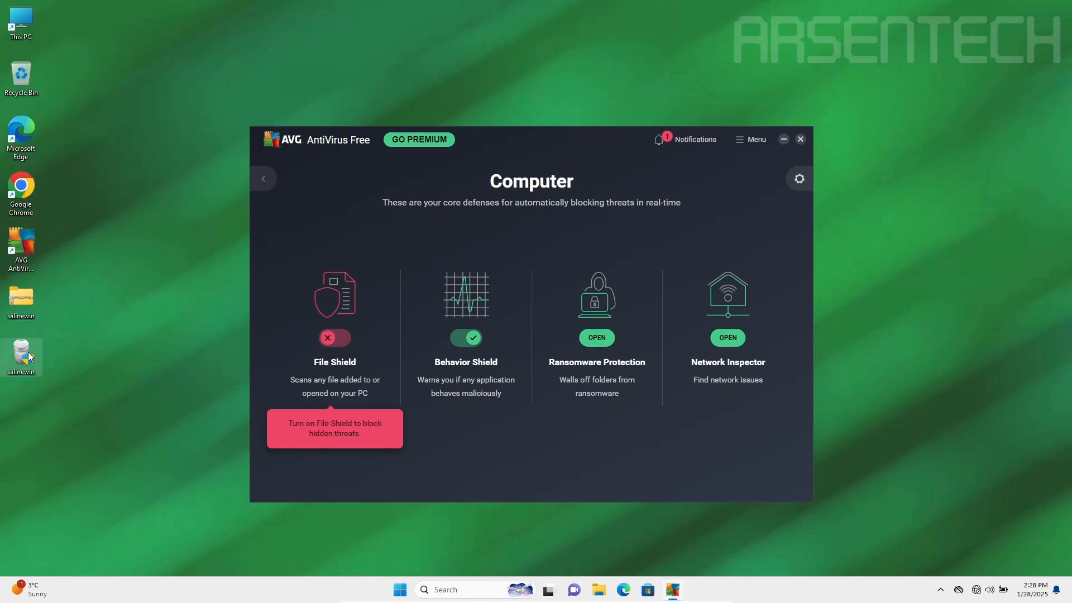
double_click(21, 351)
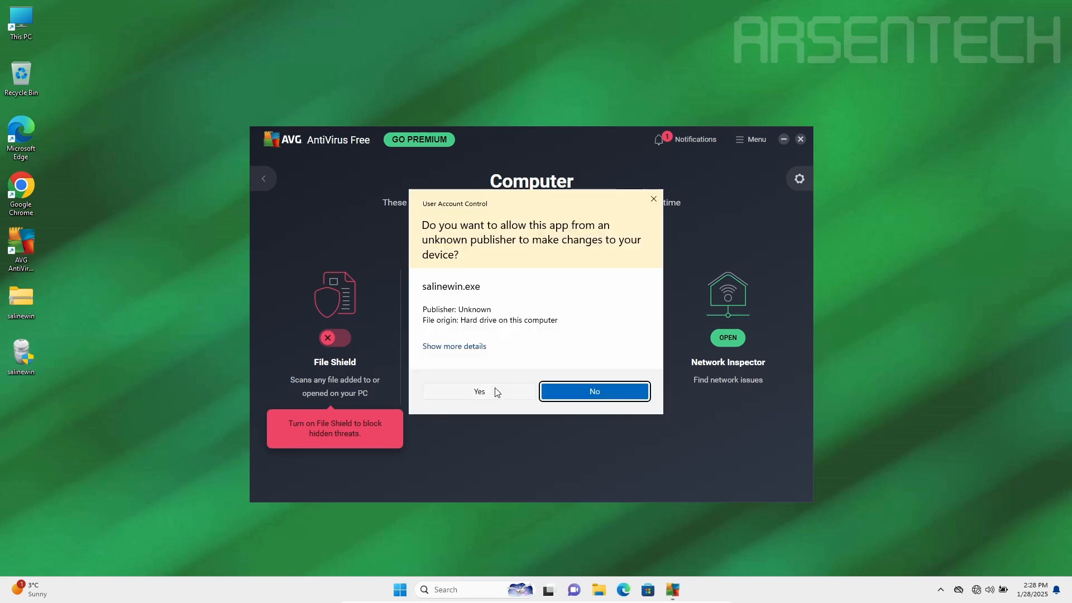
click(479, 391)
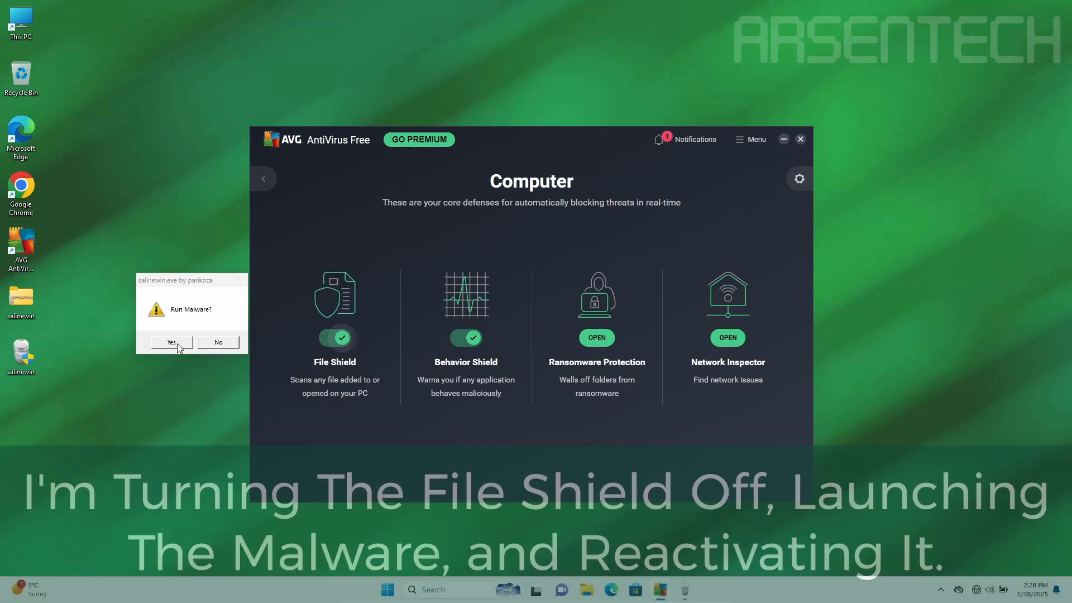
click(171, 342)
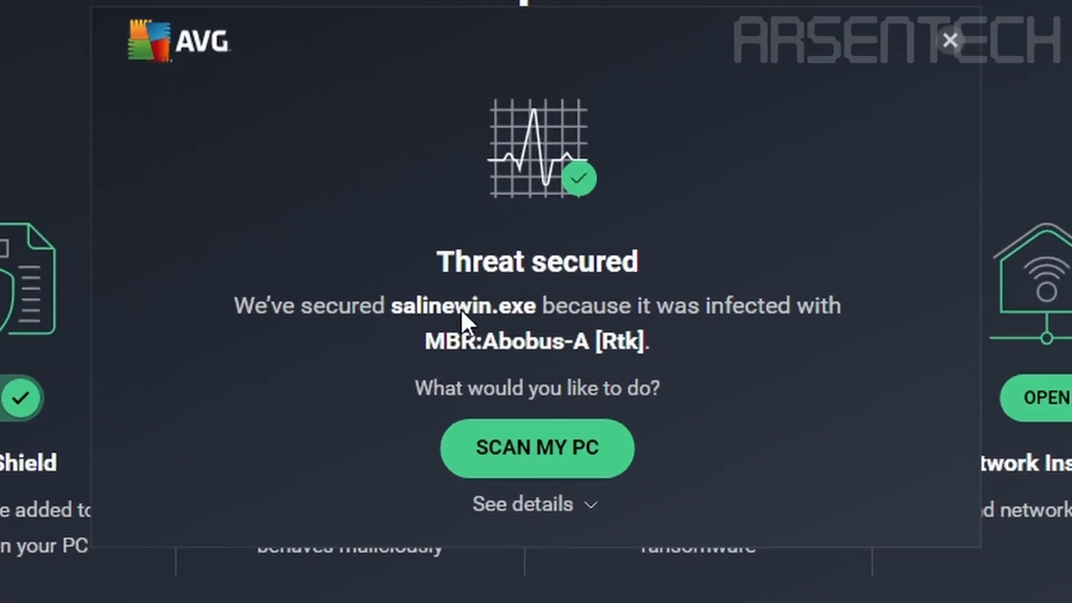
mouse_move(764, 318)
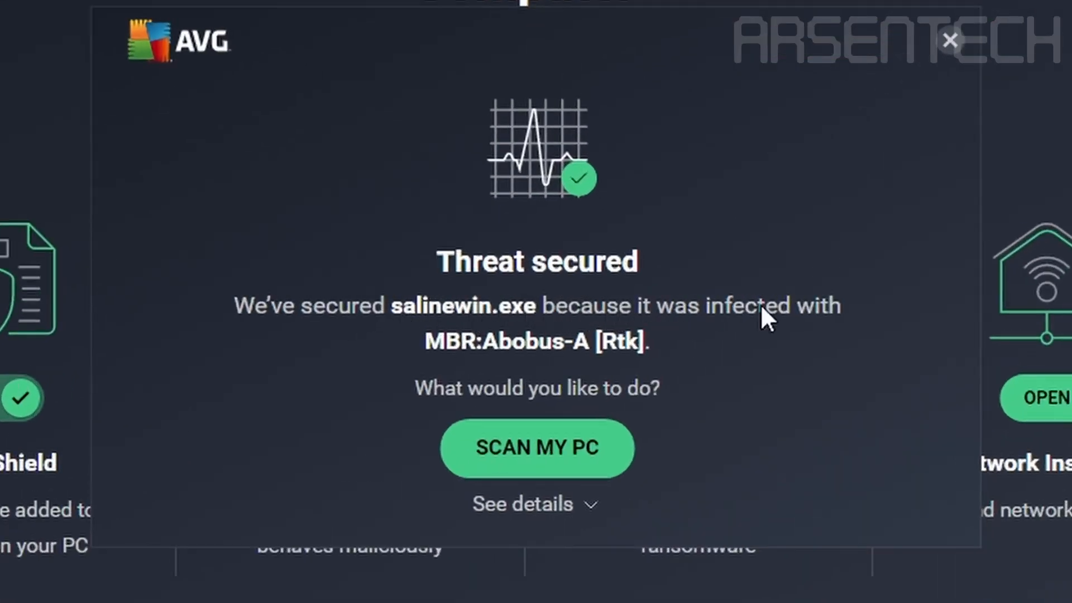
mouse_move(631, 371)
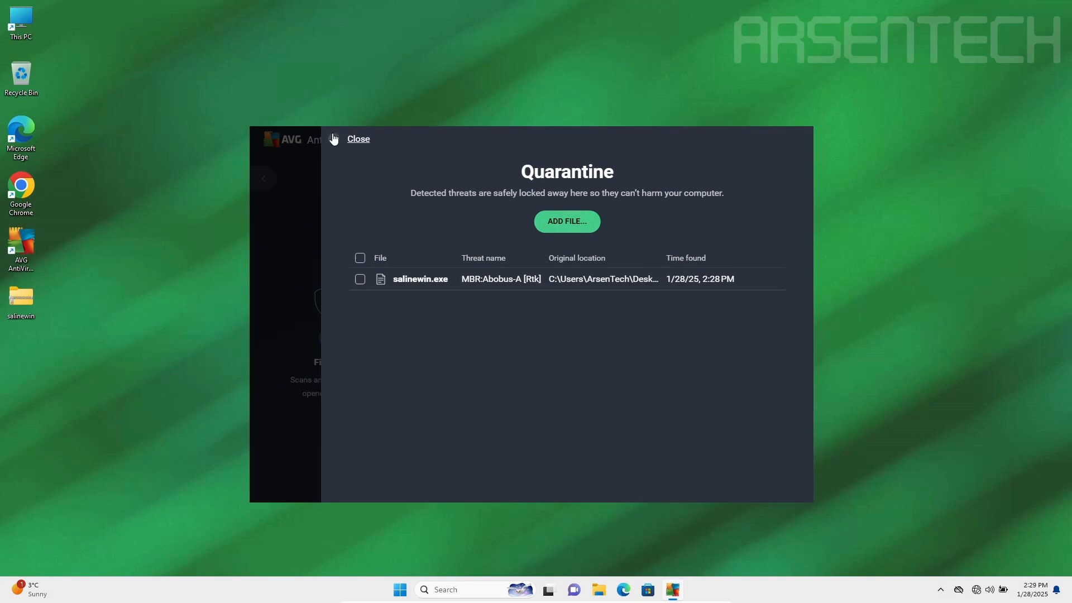
- Close the quarantine list showing salinewin.exe as MBR:Abobus-A [Rtk]
click(358, 138)
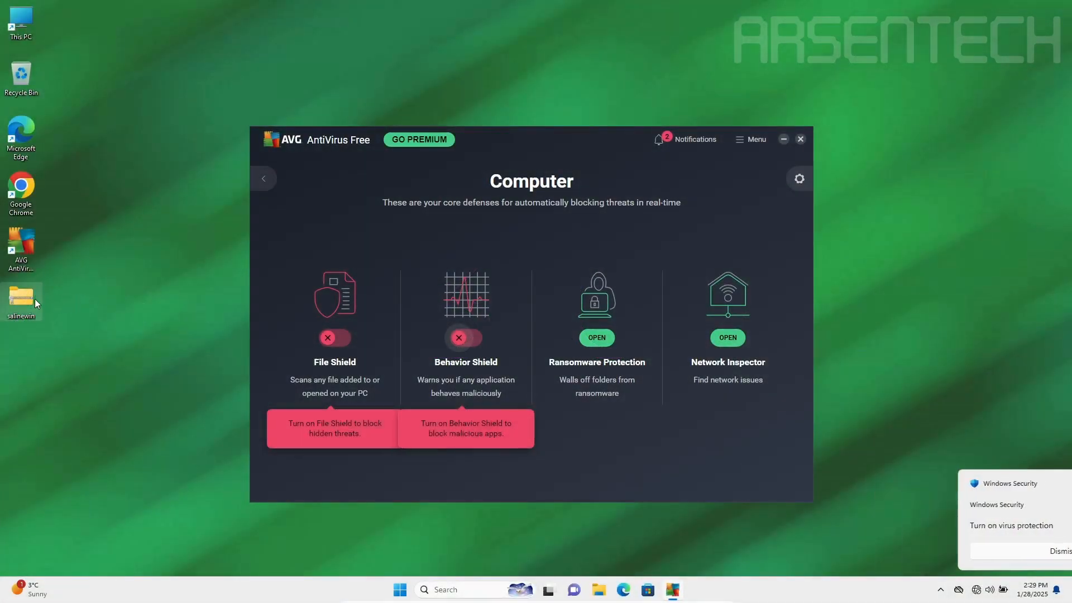
- Restore salinewin.exe from quarantine and dismiss the restore confirmation
click(750, 139)
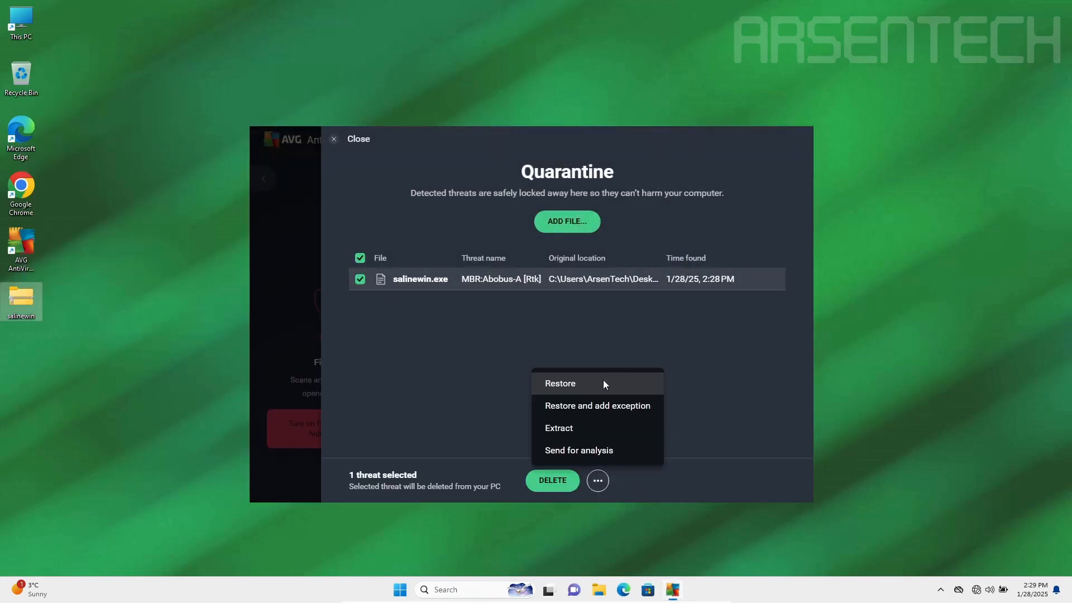
click(560, 384)
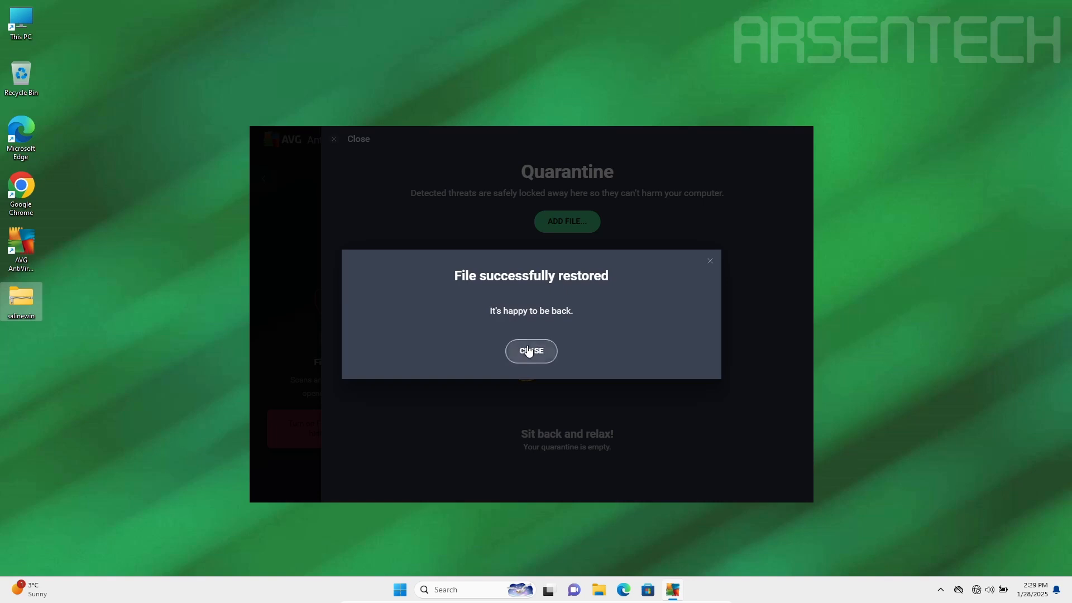
click(531, 352)
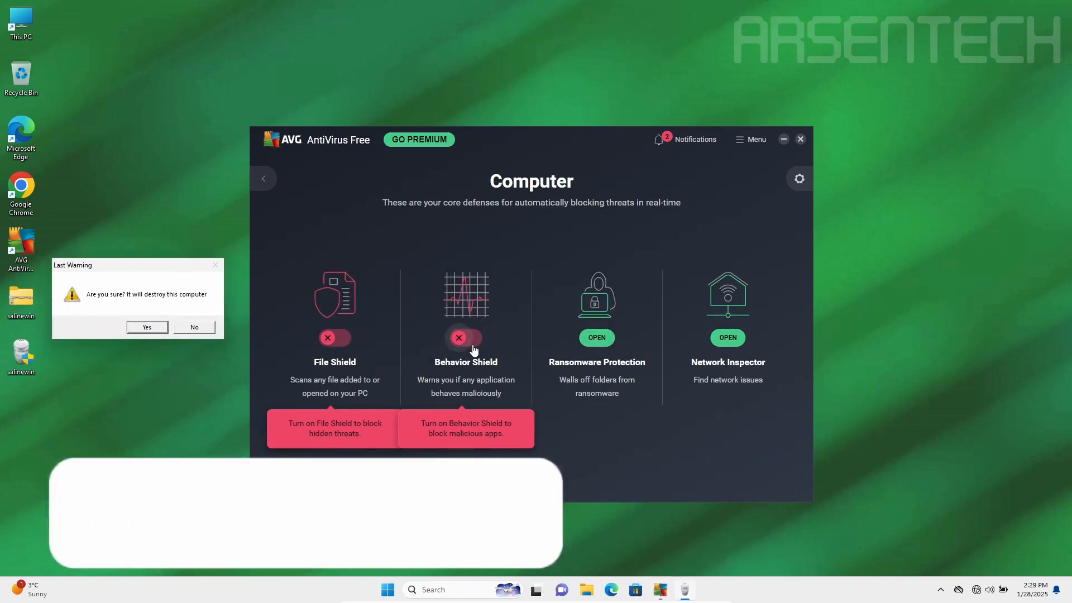
- Turn Behavior Shield back on and close the Threat secured alert
click(465, 338)
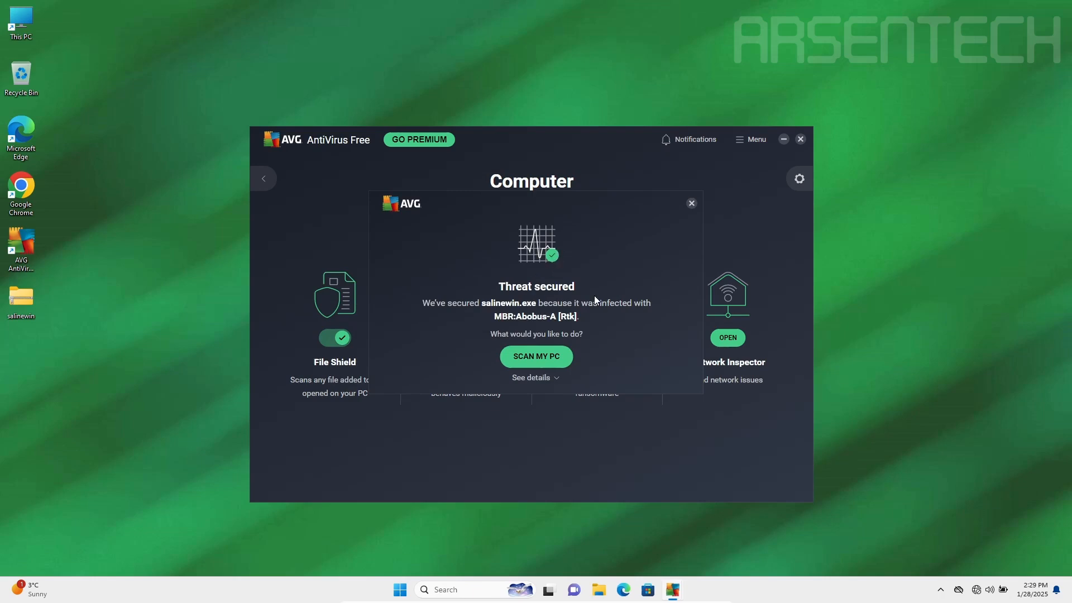
mouse_move(692, 203)
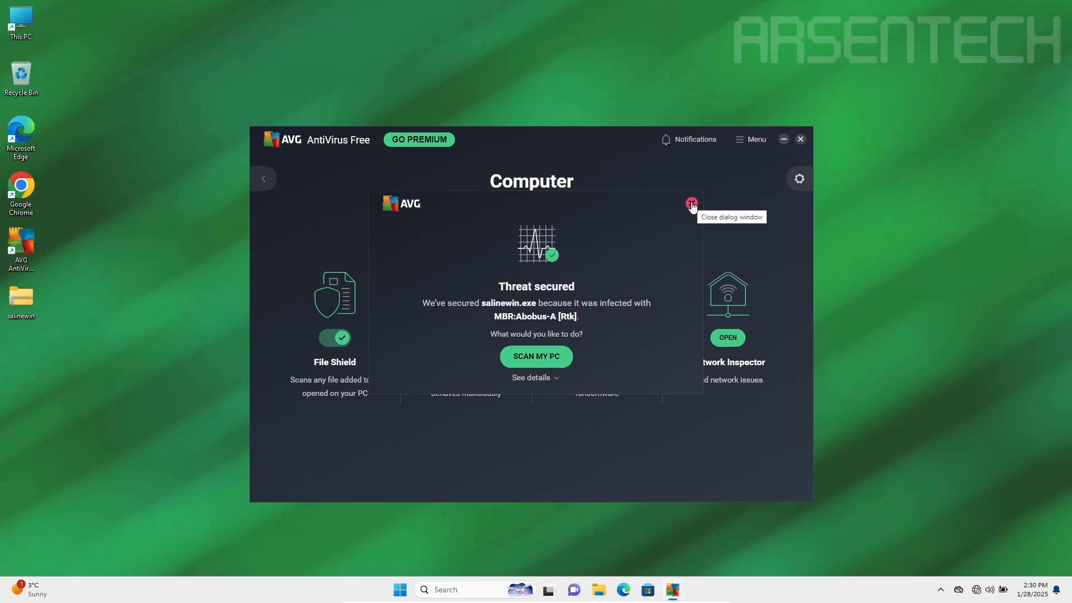
click(692, 204)
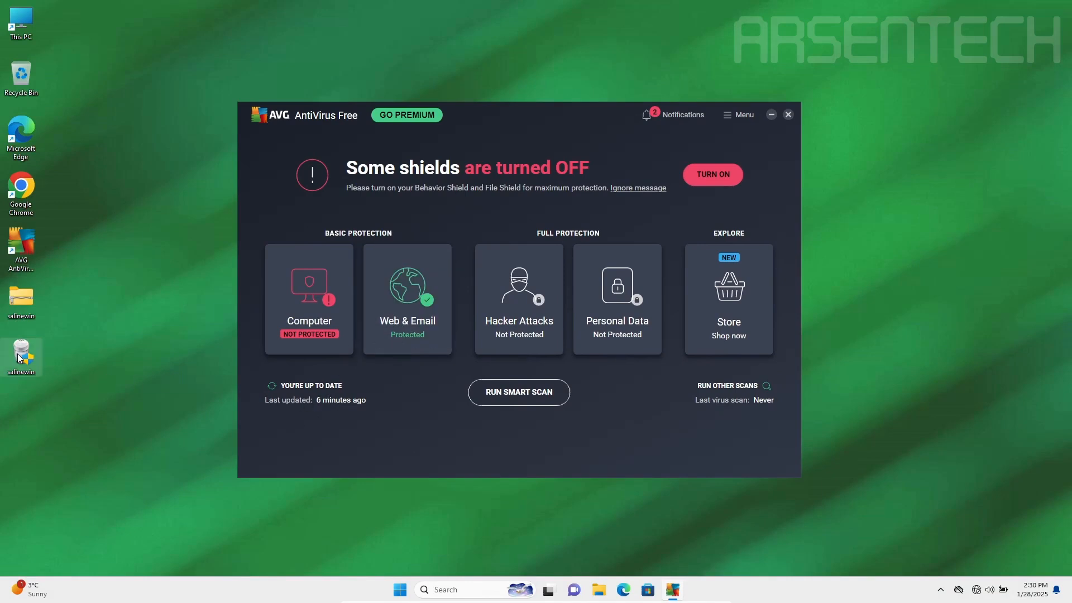
mouse_move(493, 398)
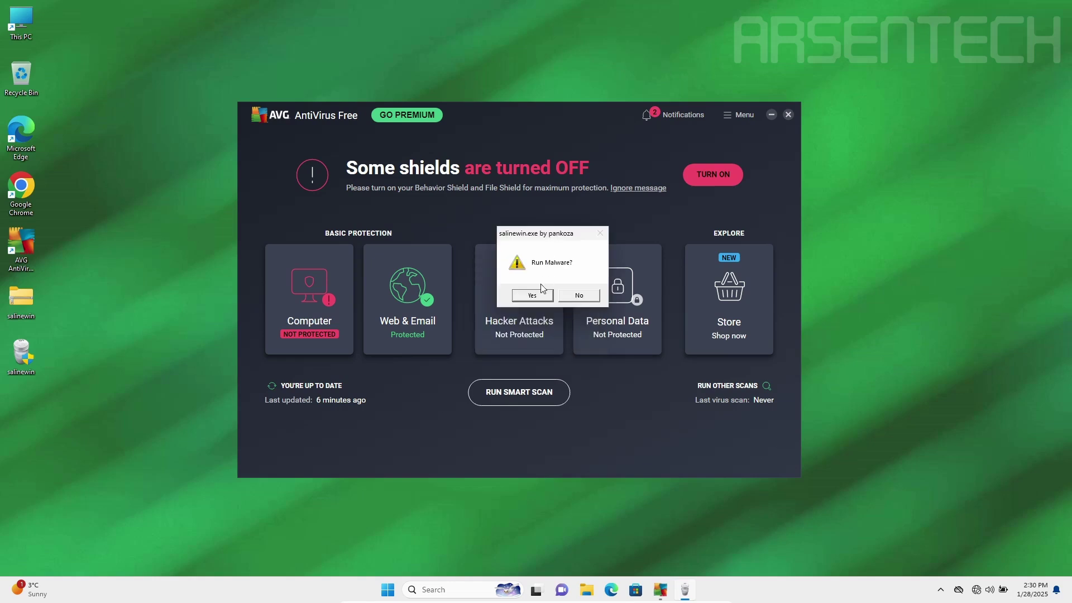
- Accept the Run Malware and Last Warning prompts, then close the Threat secured alert
click(532, 295)
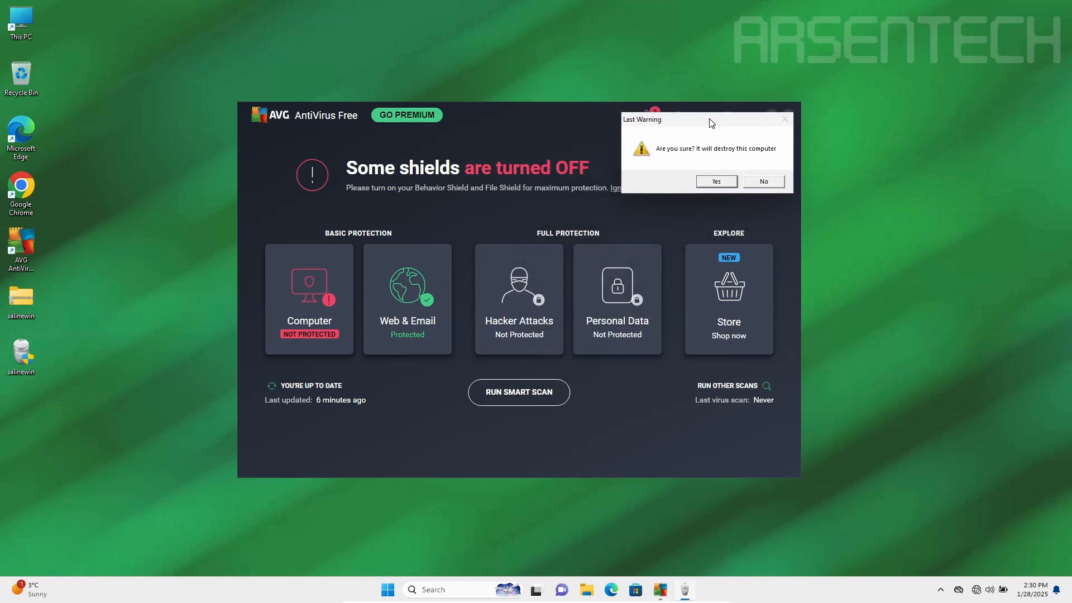
click(717, 181)
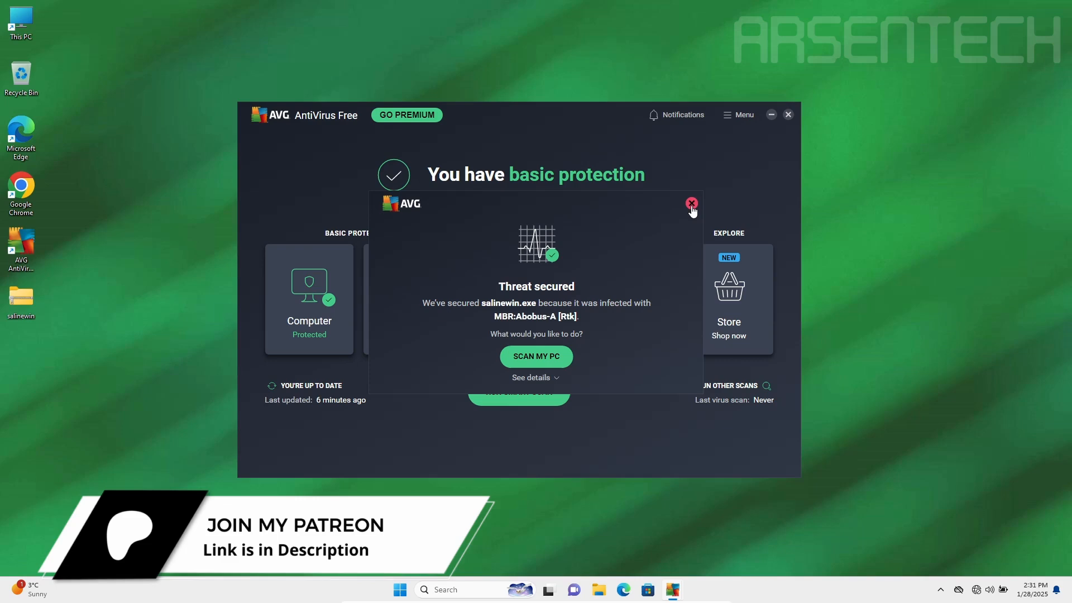
click(691, 203)
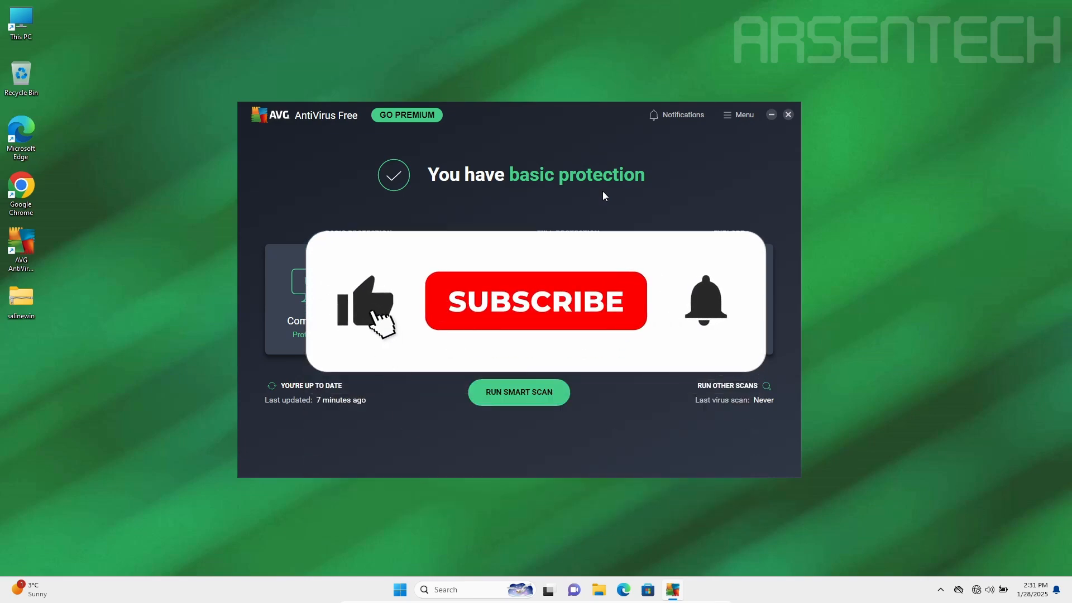
- Close the AVG AntiVirus Free window, leaving only the desktop
click(535, 301)
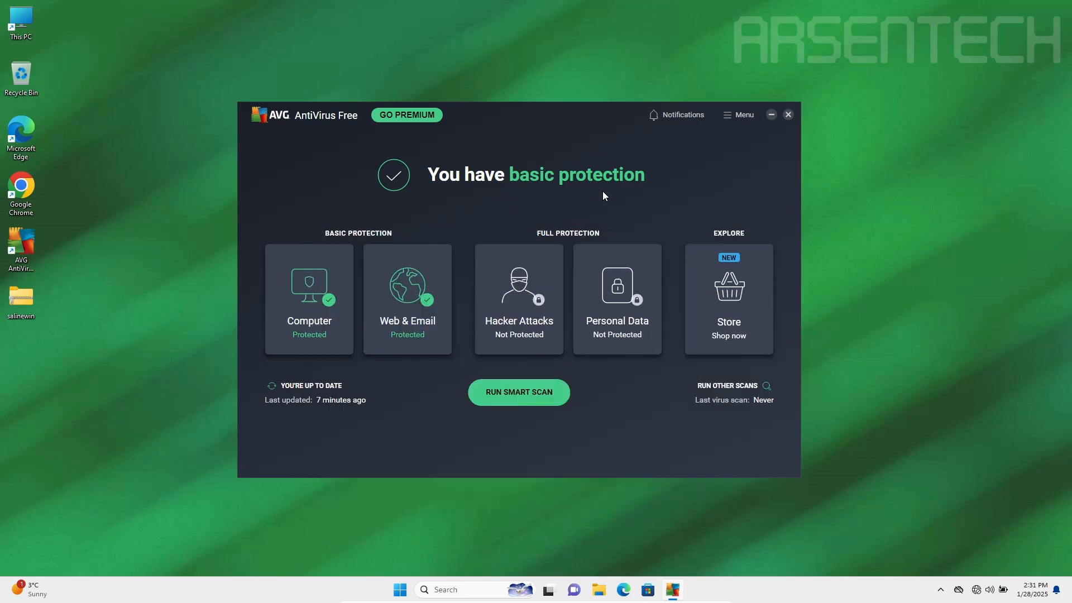
mouse_move(547, 350)
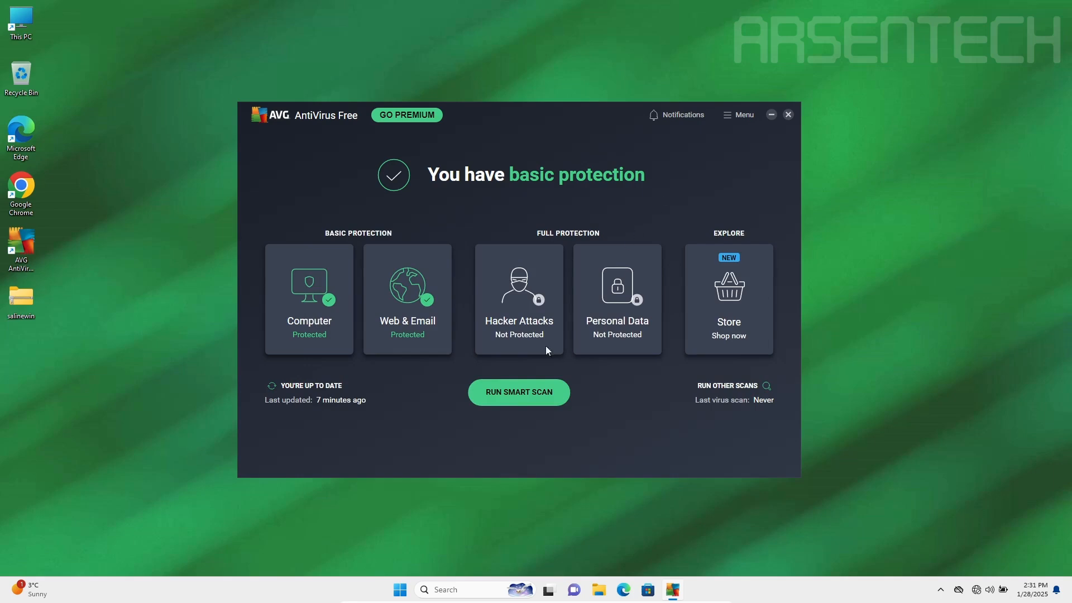
click(788, 114)
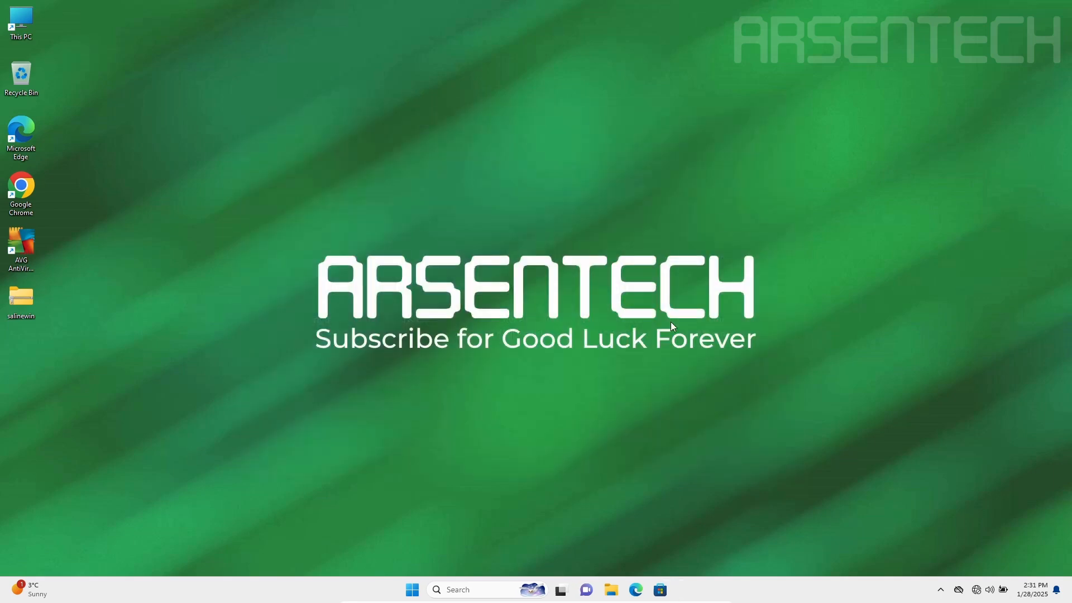